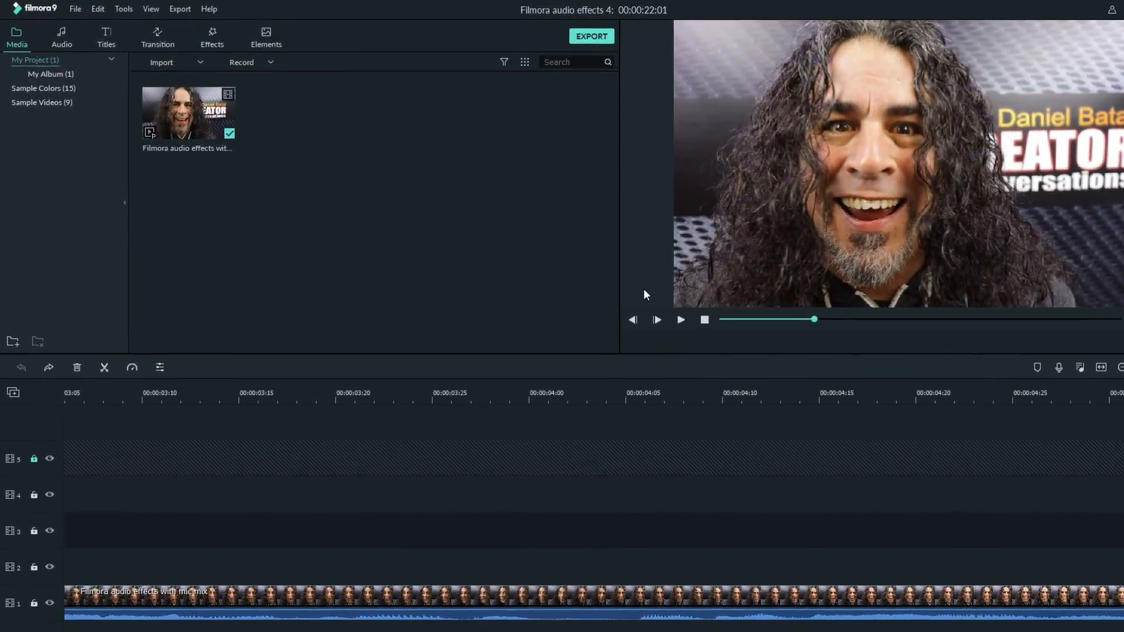
pyautogui.moveTo(203, 139)
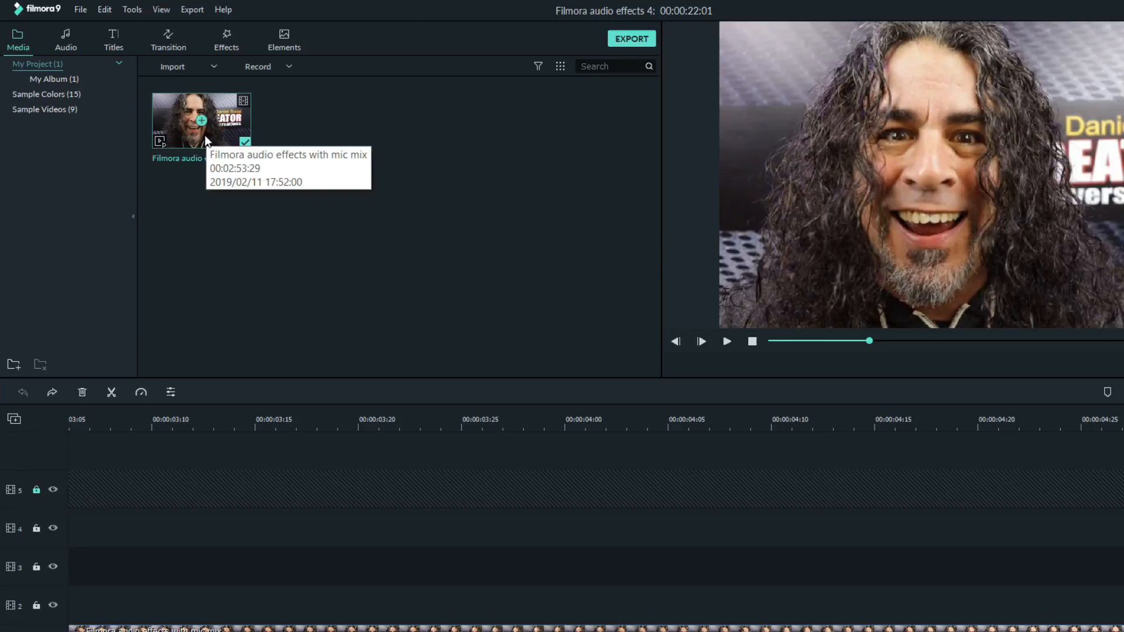
pyautogui.moveTo(534, 209)
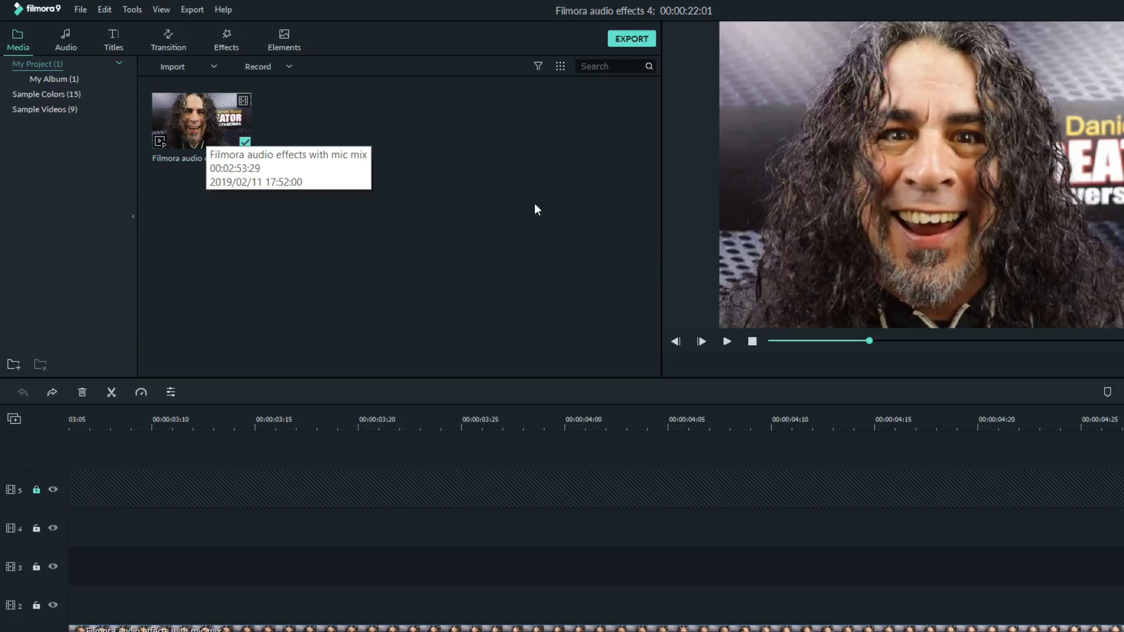
pyautogui.moveTo(500, 283)
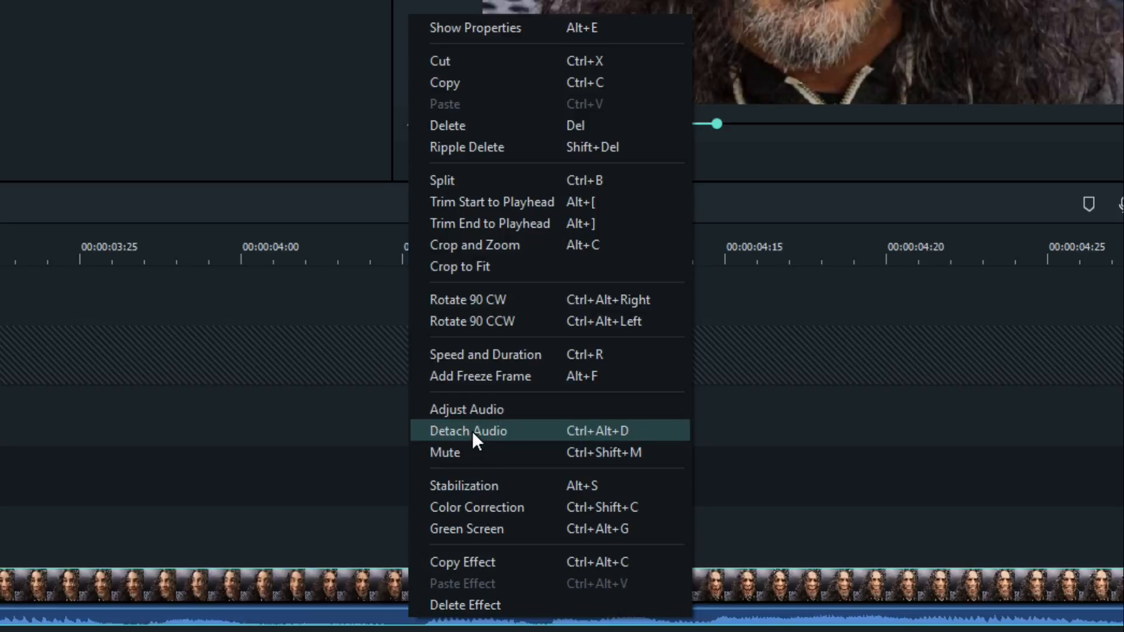
# Detach the interview clip's audio onto its own audio track.
pyautogui.click(469, 431)
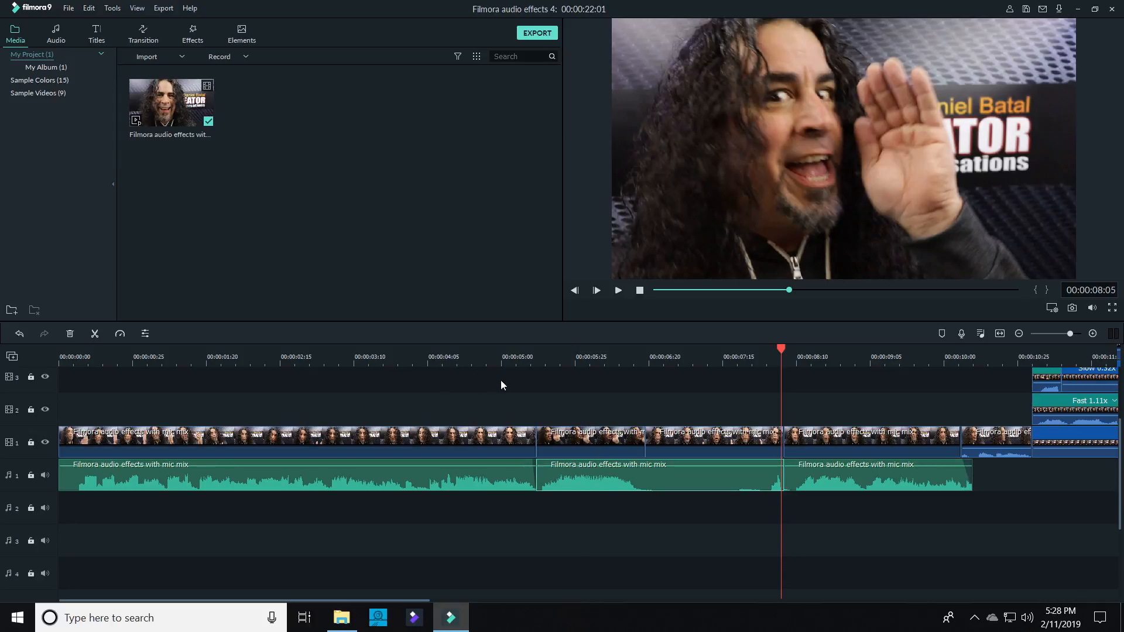
# Copy the later audio section and paste aligned copies onto audio tracks 2 and 3.
pyautogui.click(534, 356)
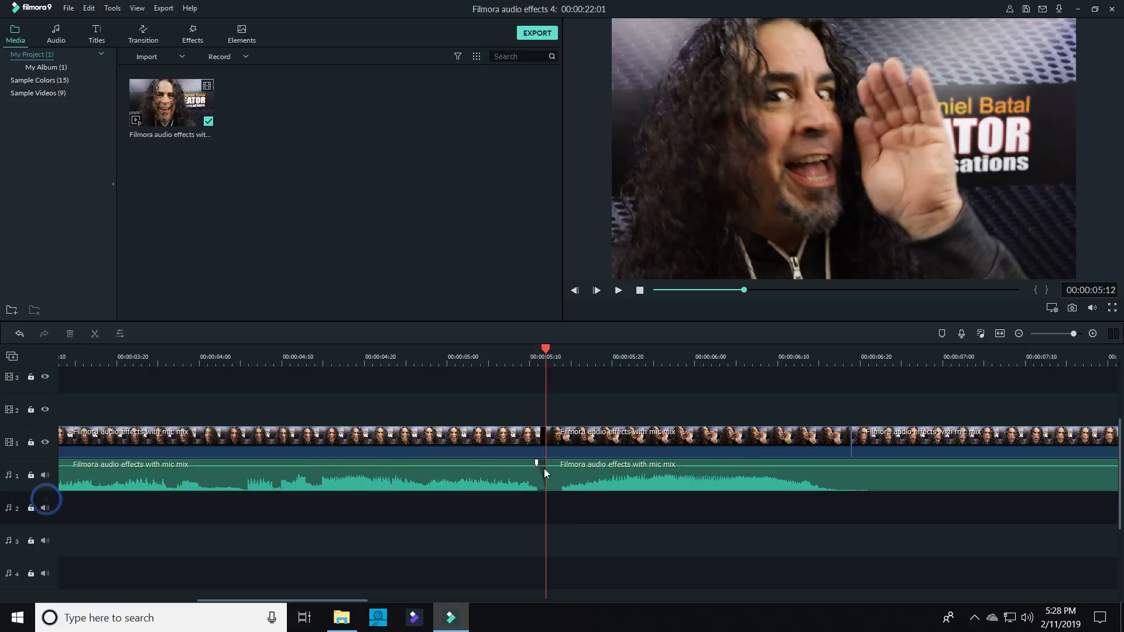
pyautogui.rightClick(544, 477)
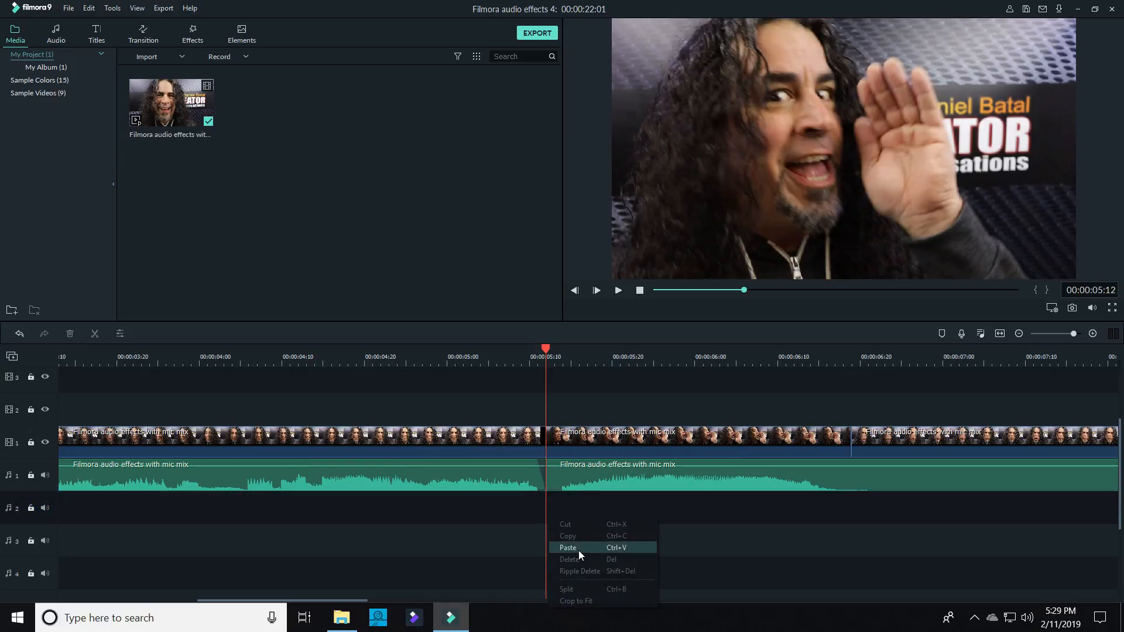
pyautogui.click(568, 547)
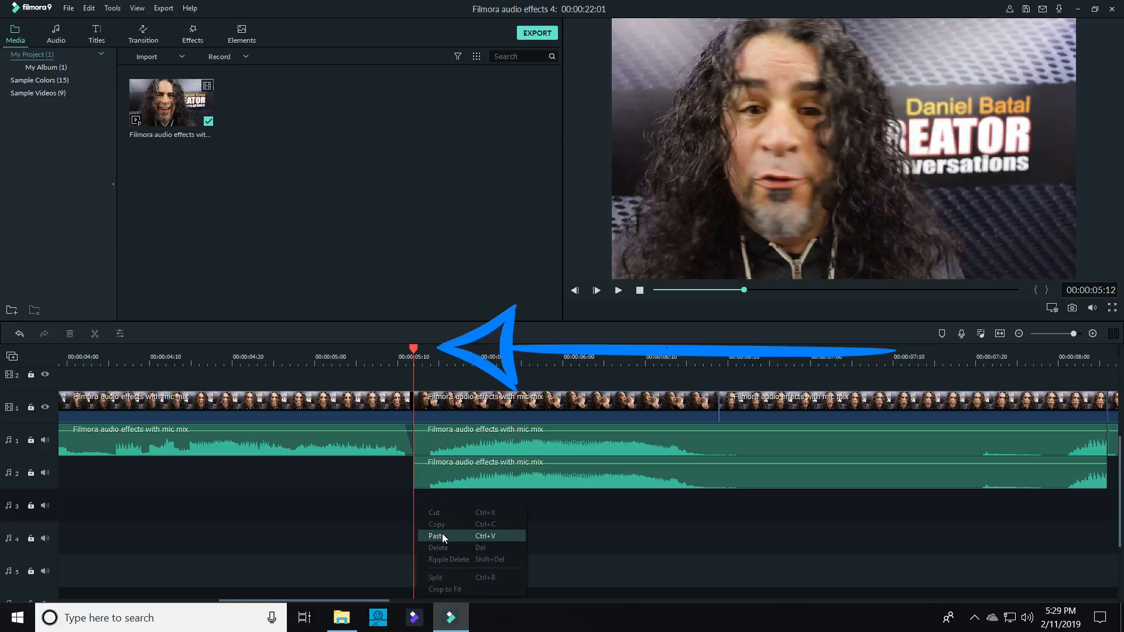
pyautogui.click(435, 536)
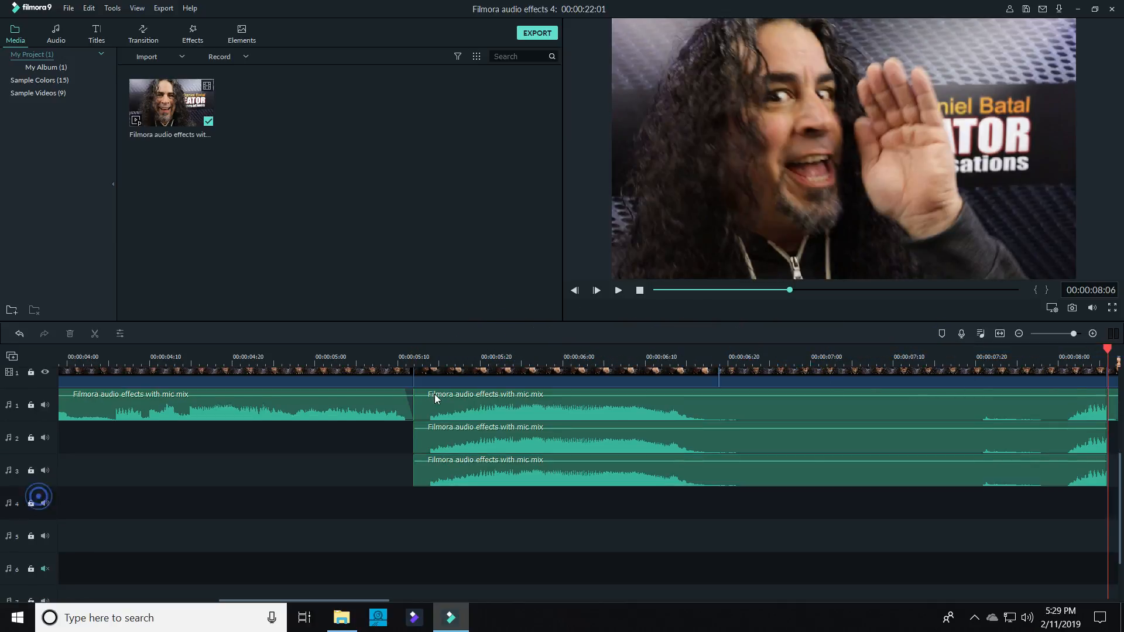
pyautogui.scroll(-3)
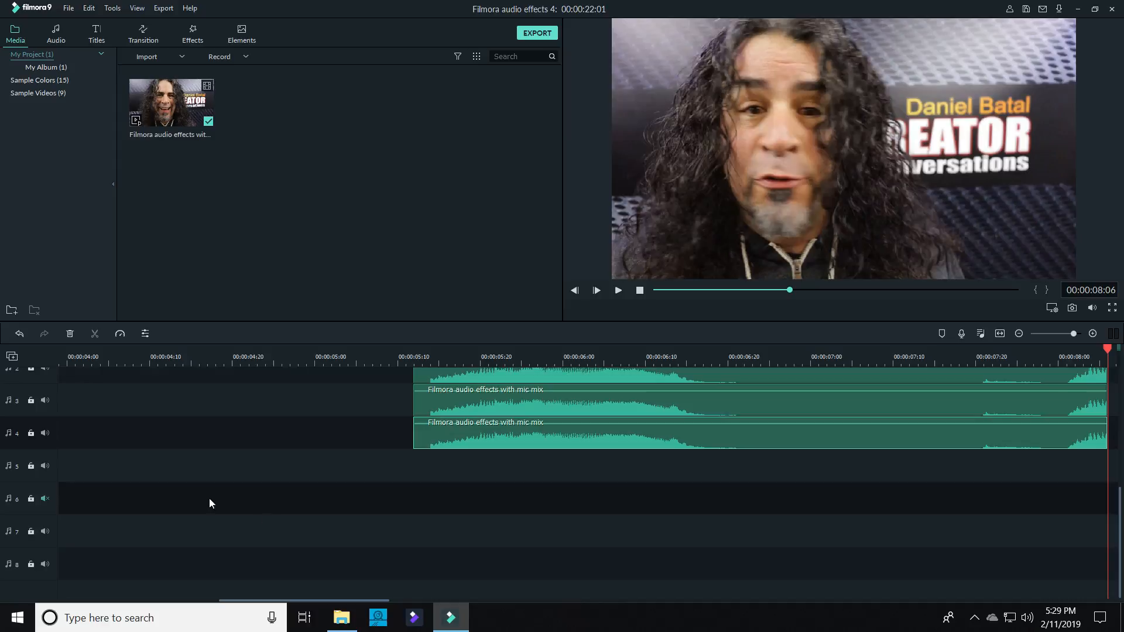
# Paste more offset copies on the empty tracks and bring up the track 2 copy's audio settings.
pyautogui.rightClick(429, 477)
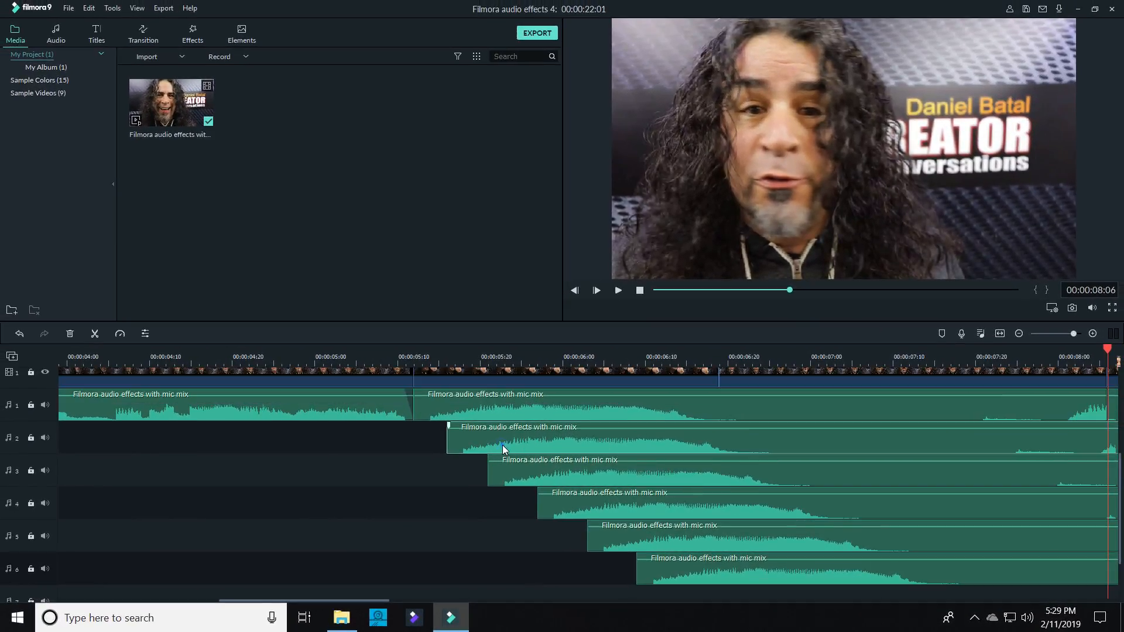
pyautogui.doubleClick(518, 437)
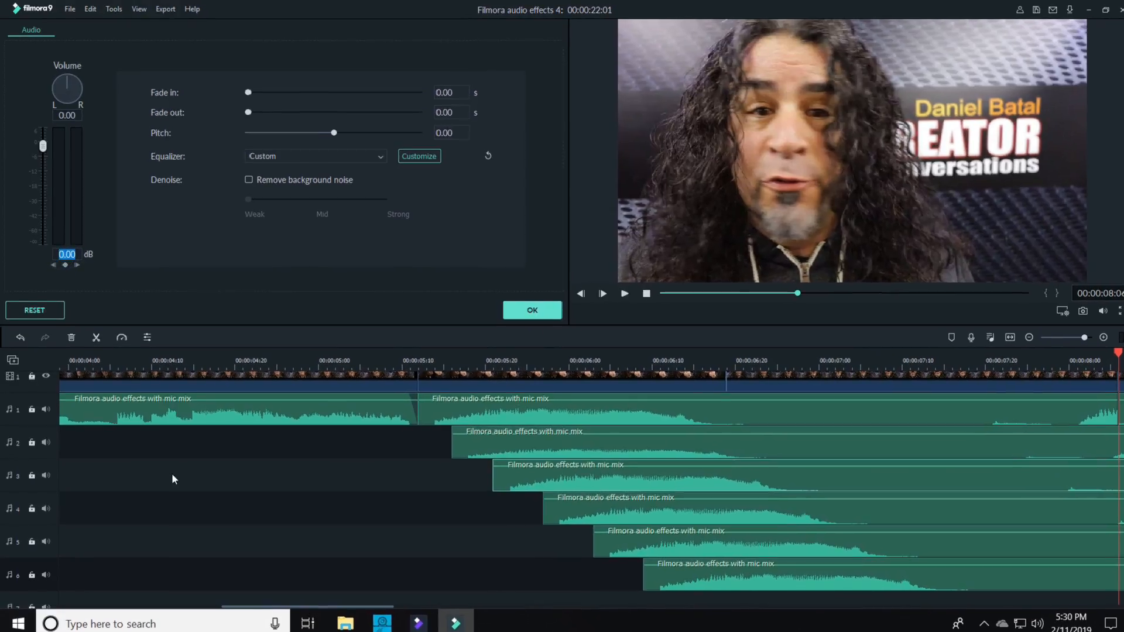
# Customize the equalizer, pulling the lowest bass bands down to about -14.78 and -9.66.
pyautogui.moveTo(43, 145); pyautogui.dragTo(46, 177)
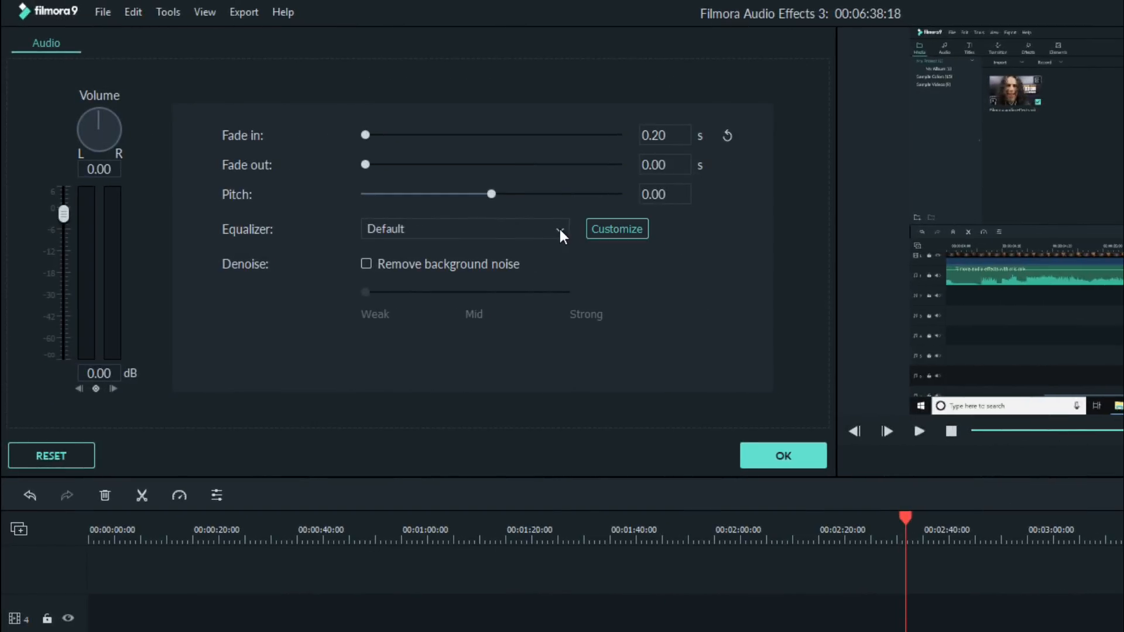
pyautogui.click(616, 229)
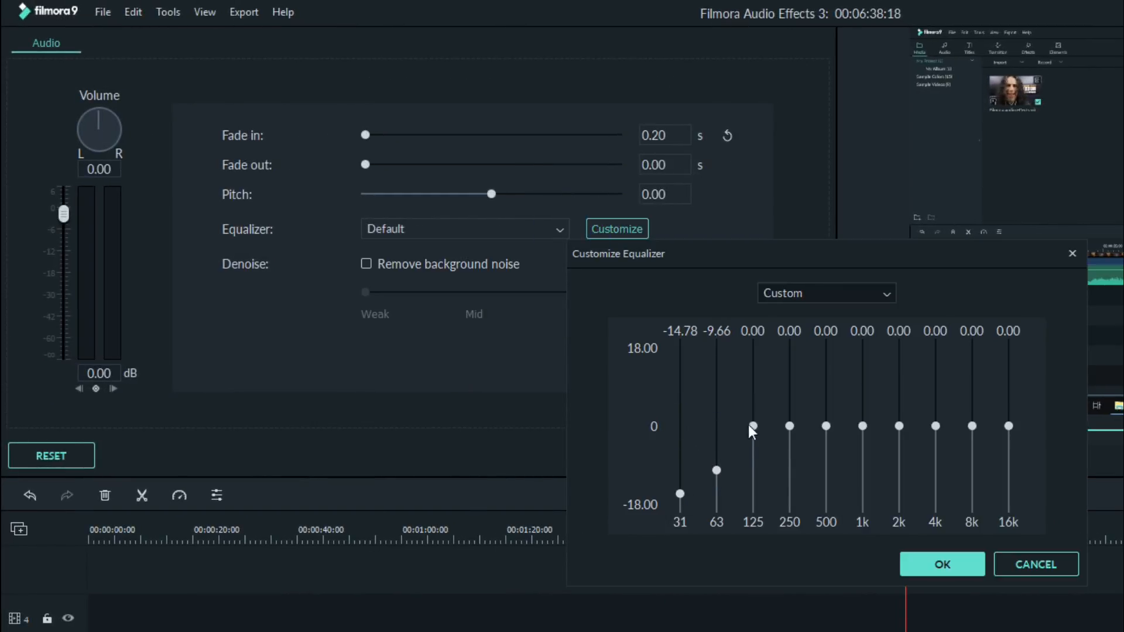
pyautogui.moveTo(1008, 426); pyautogui.dragTo(1009, 510)
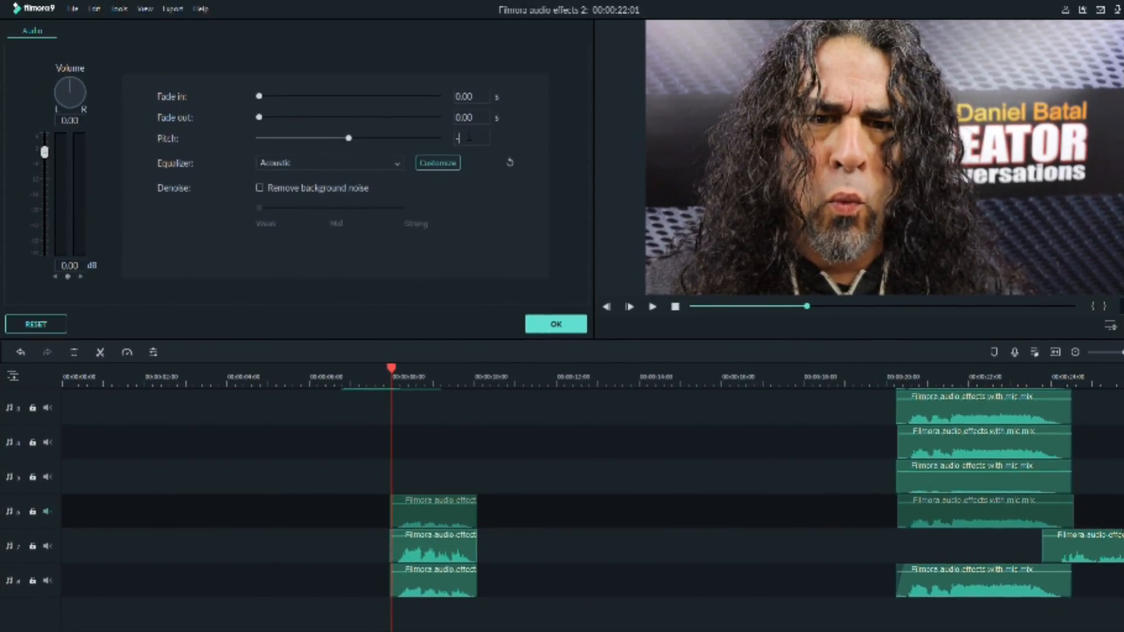
# Try a deep pitch of -6.00 on the copy, then settle on 3.00.
pyautogui.moveTo(349, 137); pyautogui.dragTo(304, 137)
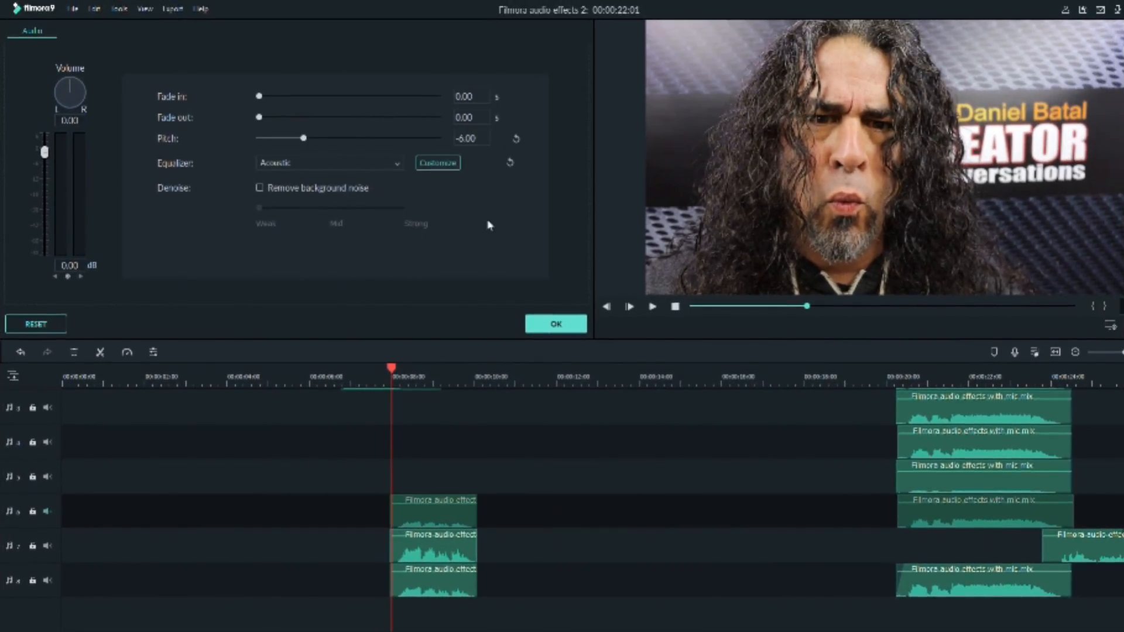
pyautogui.click(556, 324)
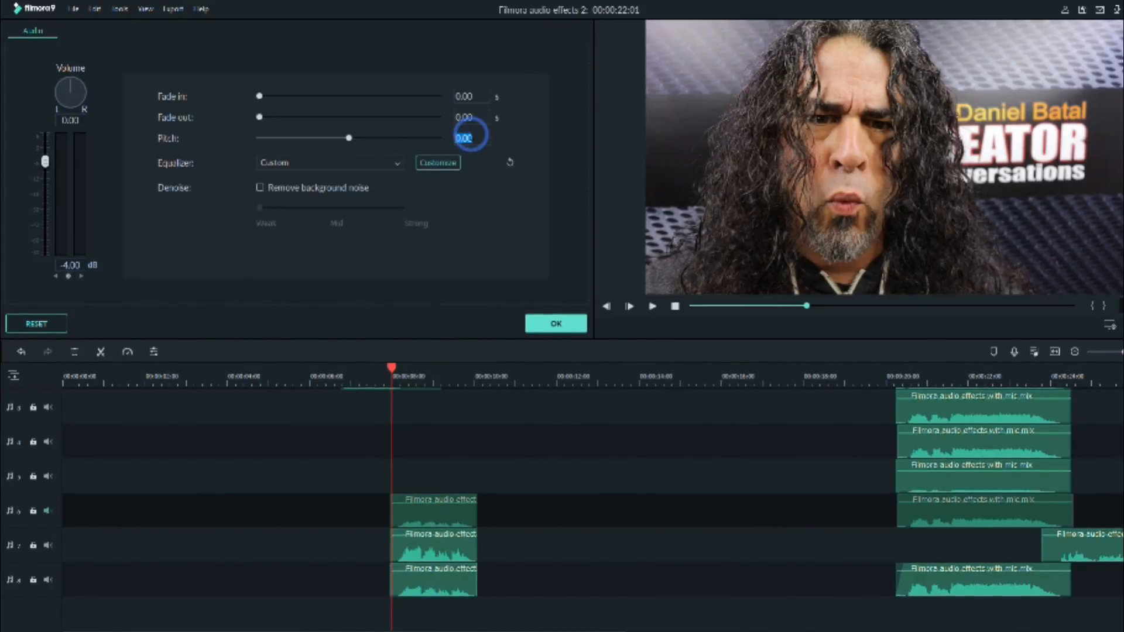
pyautogui.moveTo(349, 139); pyautogui.dragTo(371, 138)
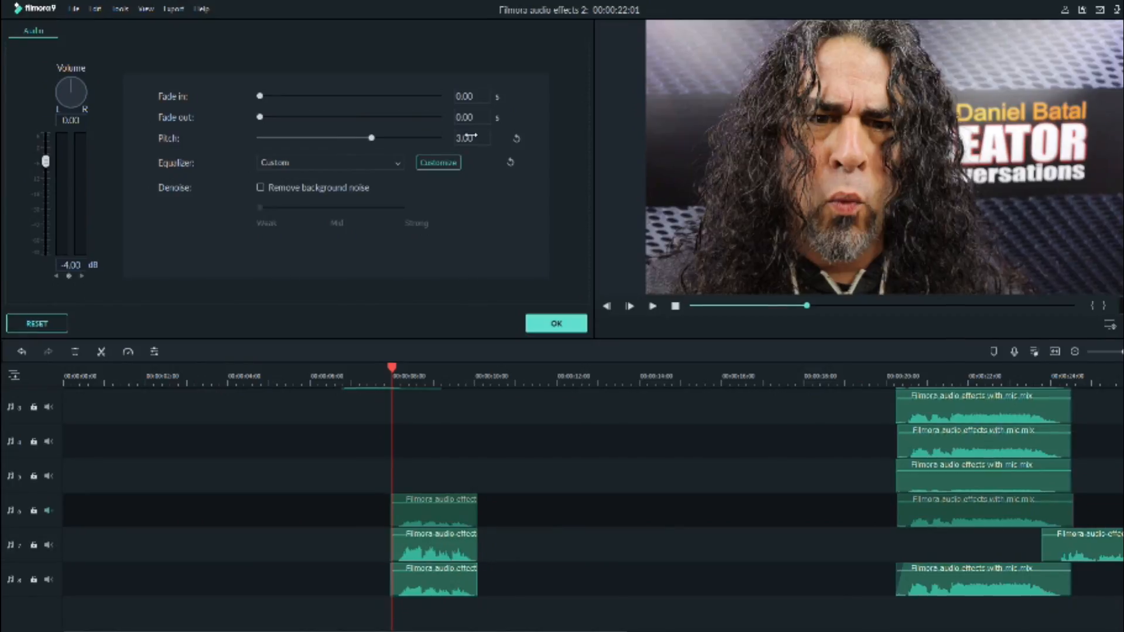
pyautogui.click(555, 323)
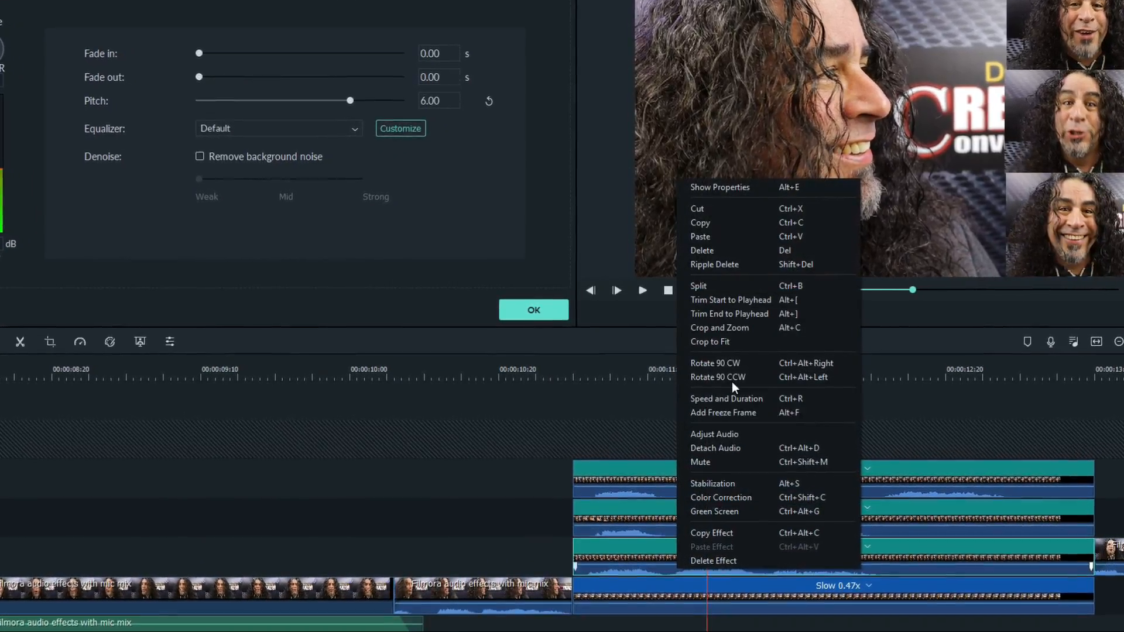
# Set a clip copy's Custom Speed in Speed and Duration and confirm it.
pyautogui.click(726, 399)
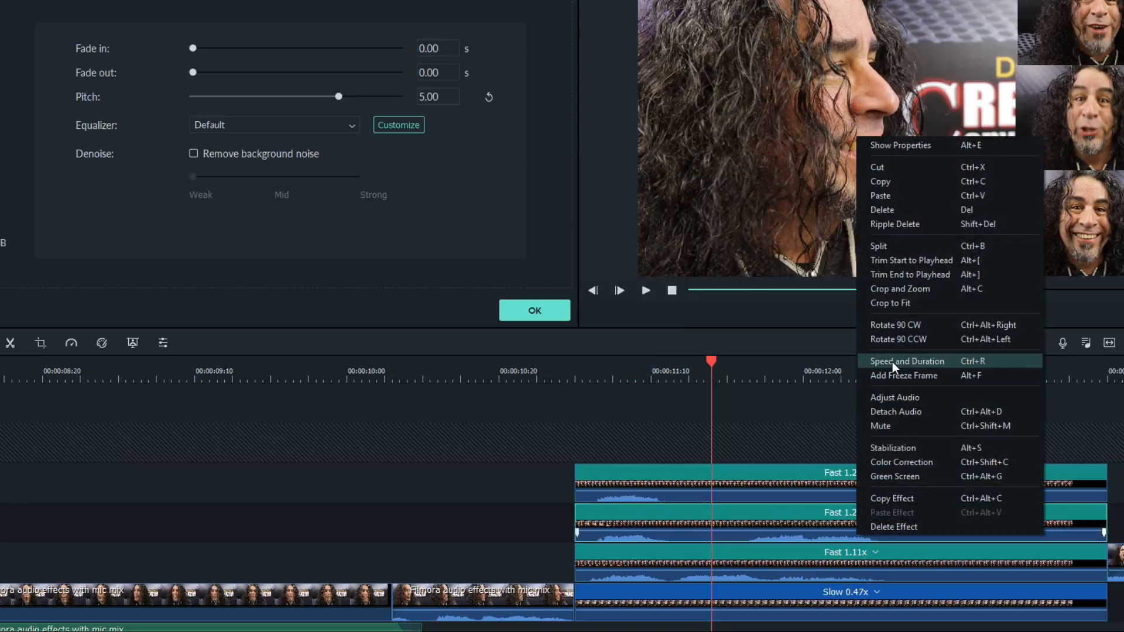
pyautogui.click(907, 361)
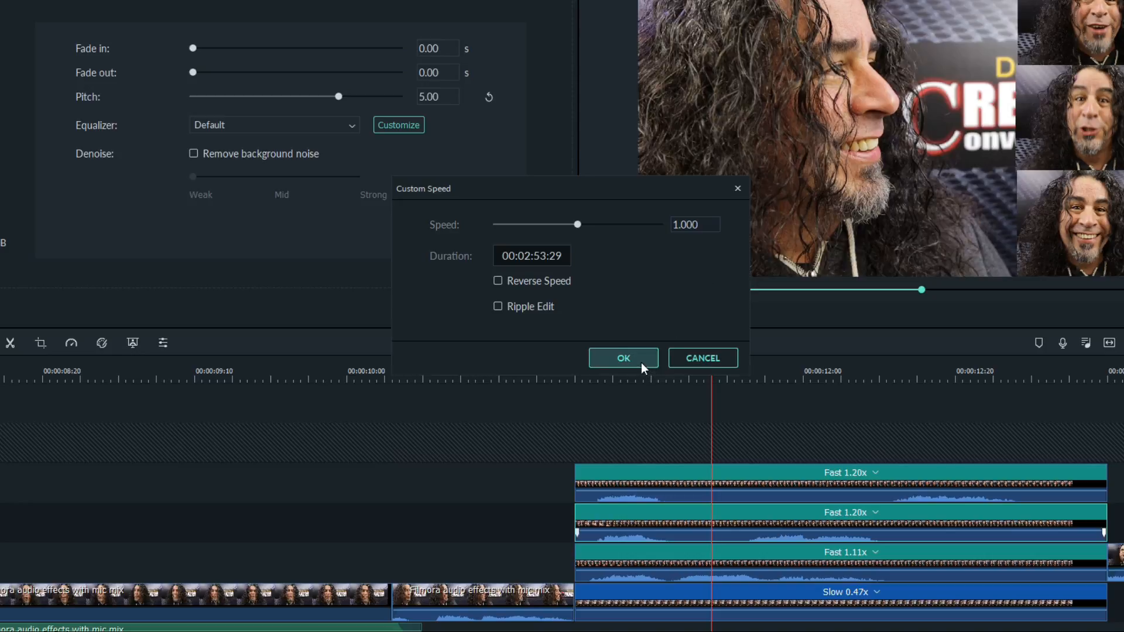
pyautogui.click(622, 358)
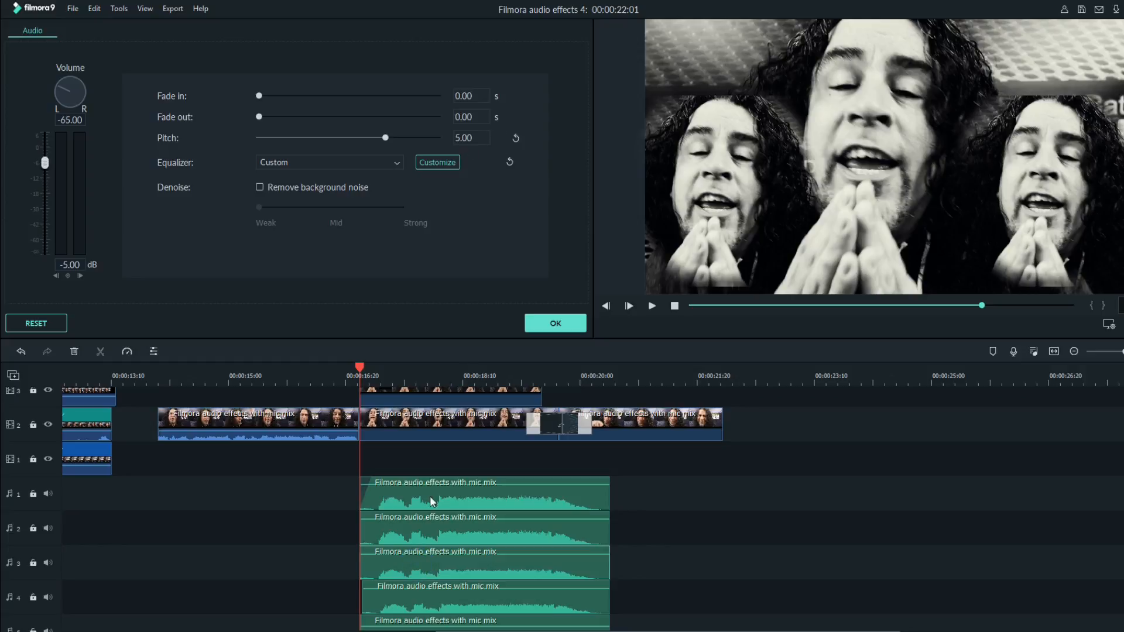
# Shift an audio copy a few frames later and lower its pitch to -3.00.
pyautogui.moveTo(367, 137); pyautogui.dragTo(325, 137)
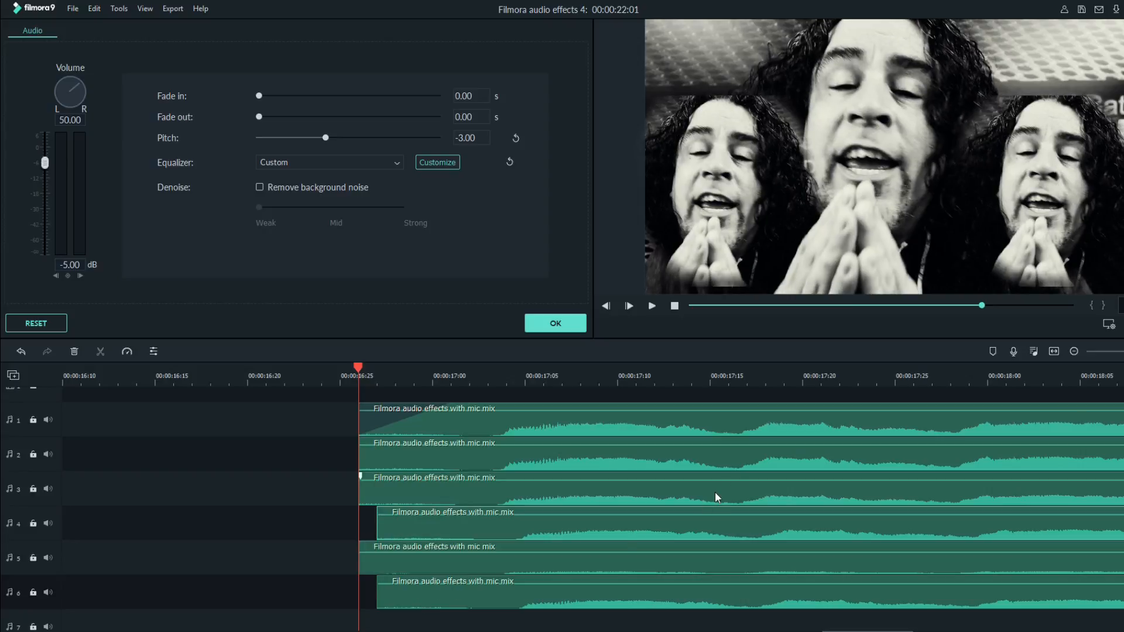
pyautogui.scroll(-3)
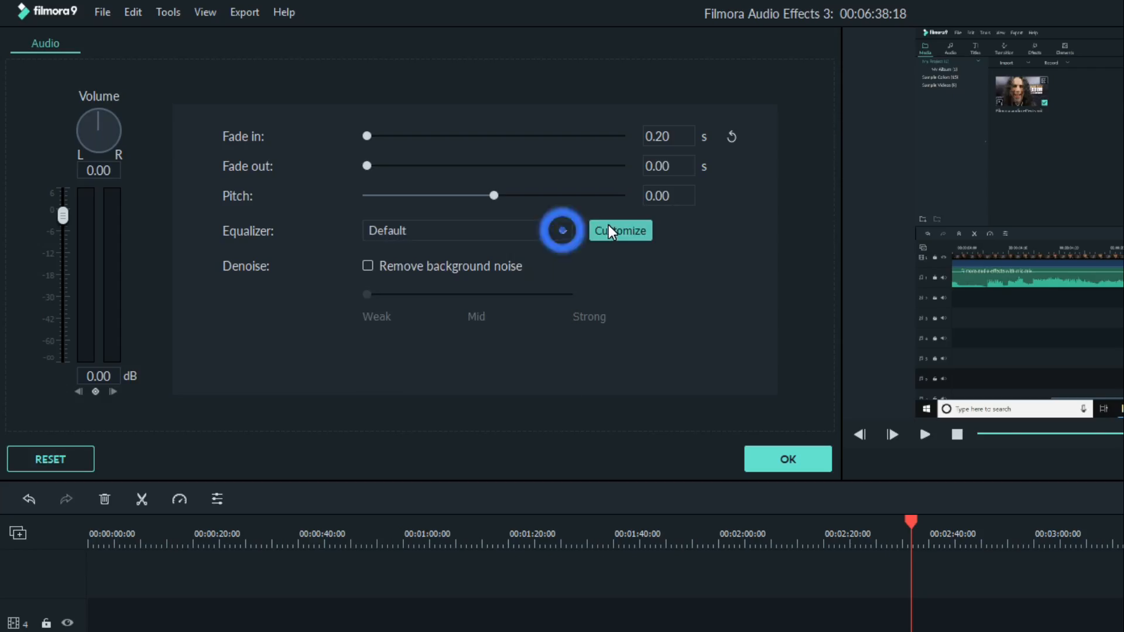
# Apply a Custom equalizer with the low and high bands cut, confirmed with OK.
pyautogui.click(619, 231)
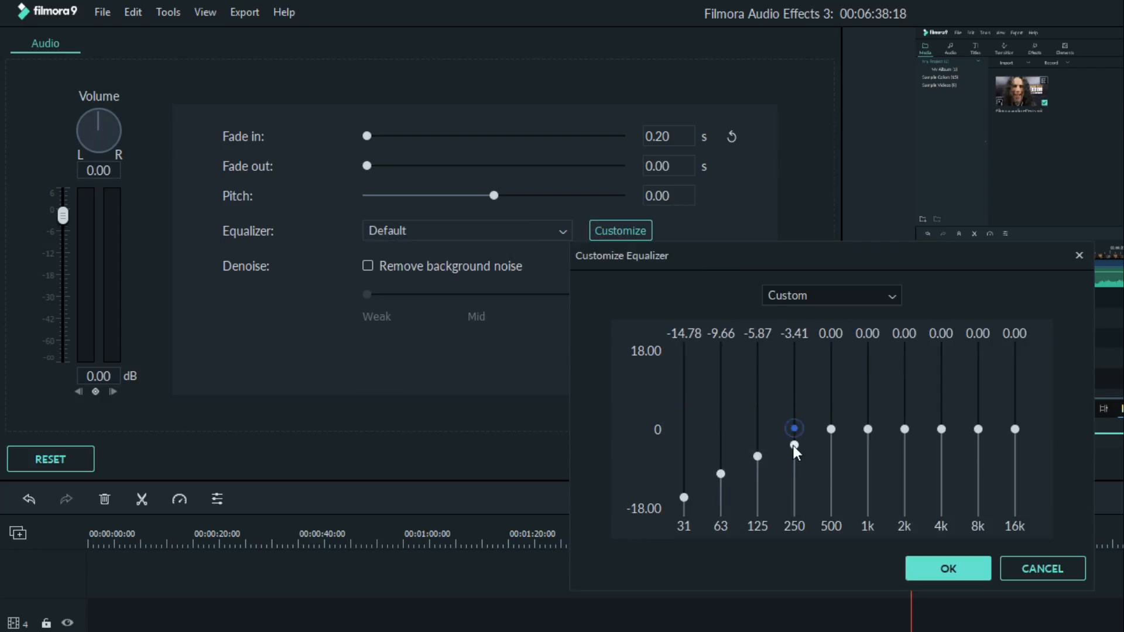
pyautogui.moveTo(942, 429); pyautogui.dragTo(941, 462)
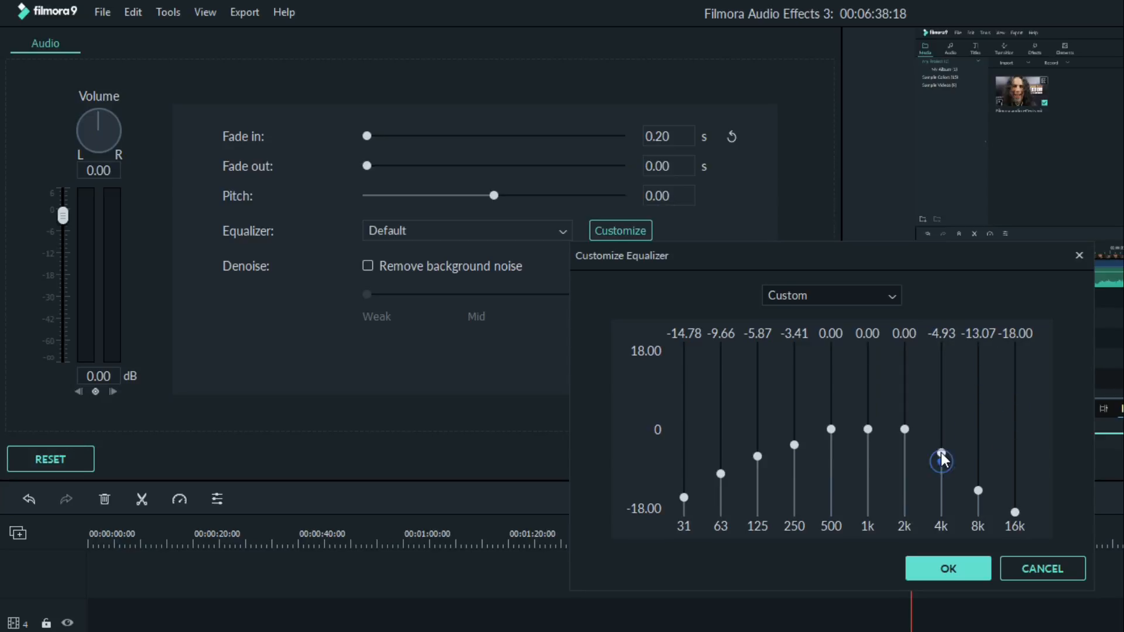
pyautogui.click(947, 569)
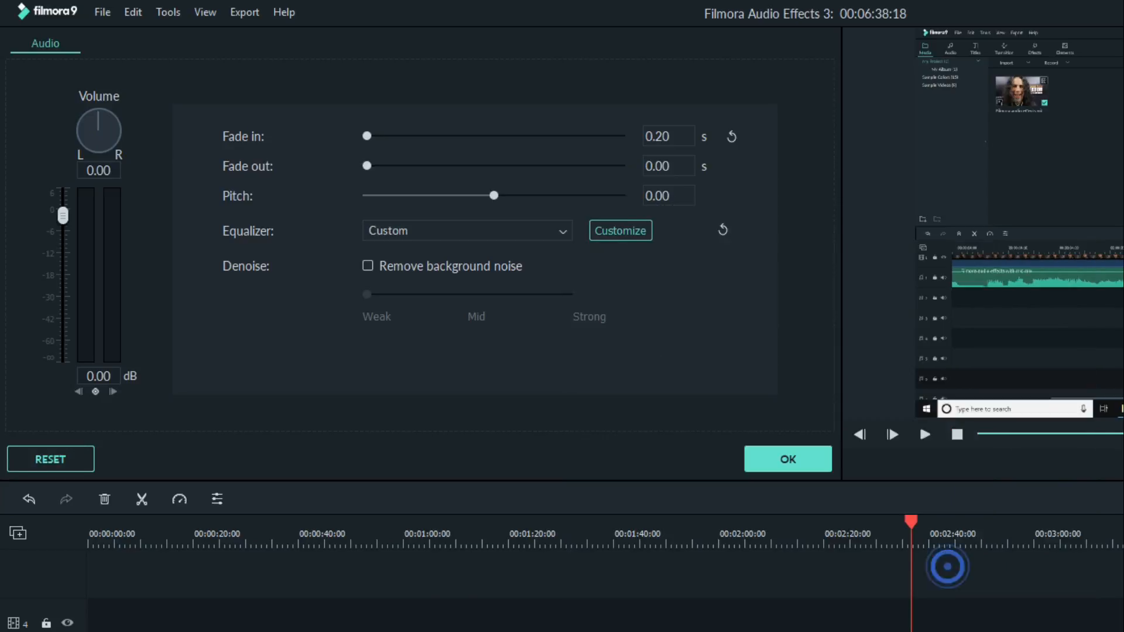